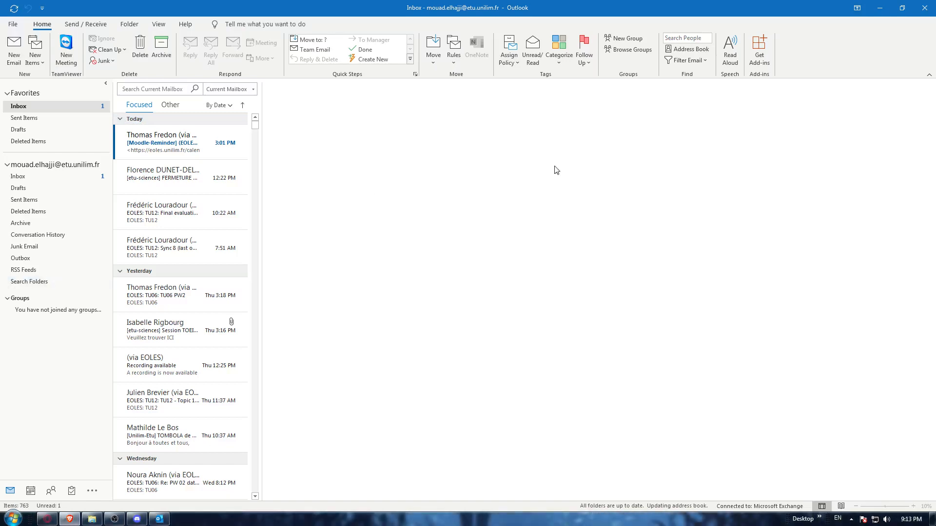
# Collapse the Today group in the inbox message list.
pyautogui.click(120, 119)
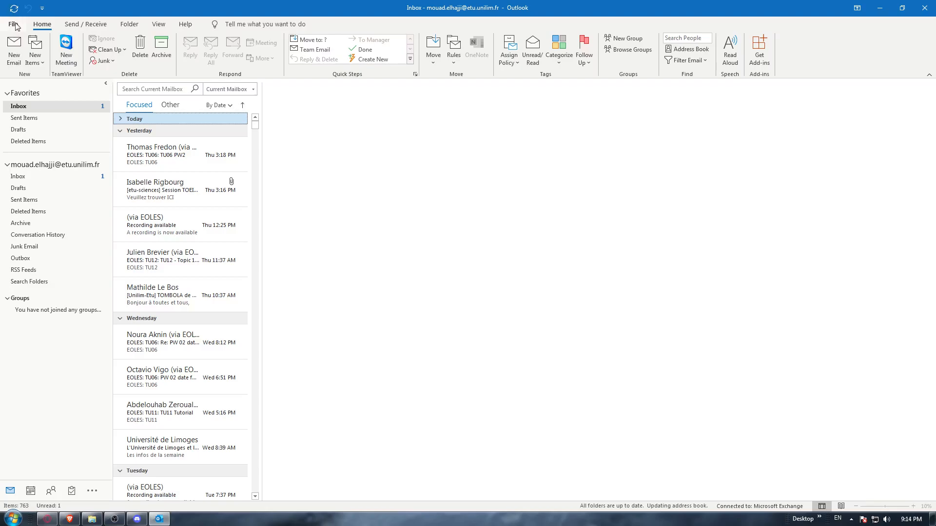
# Show the Open & Export page from the File backstage view.
pyautogui.click(13, 24)
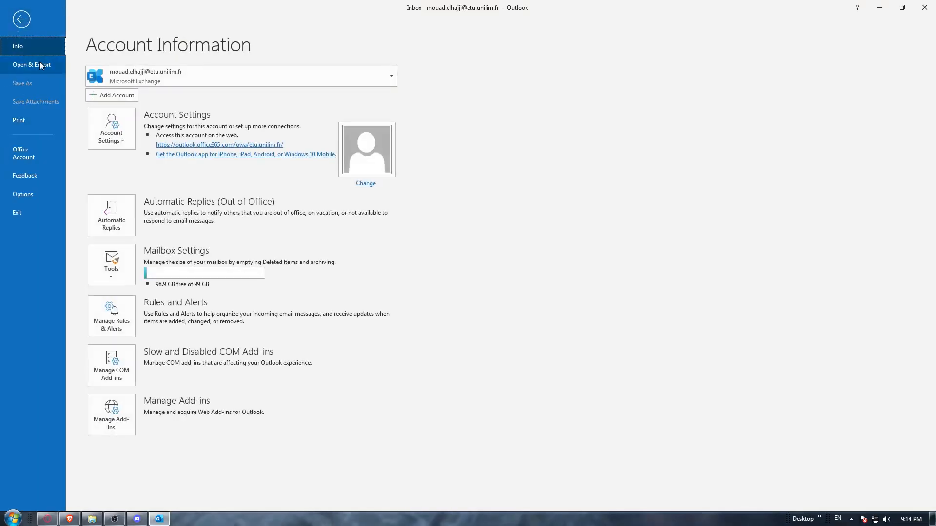
pyautogui.click(31, 64)
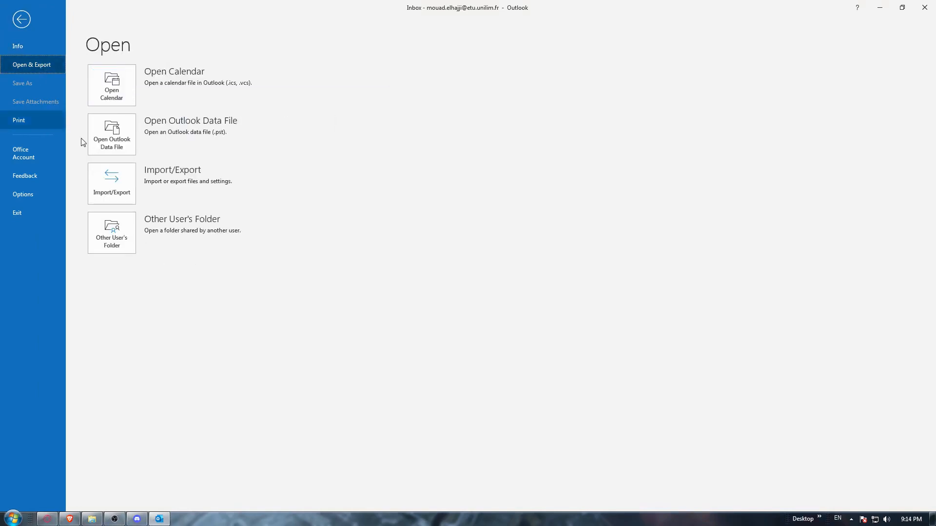
pyautogui.moveTo(112, 184)
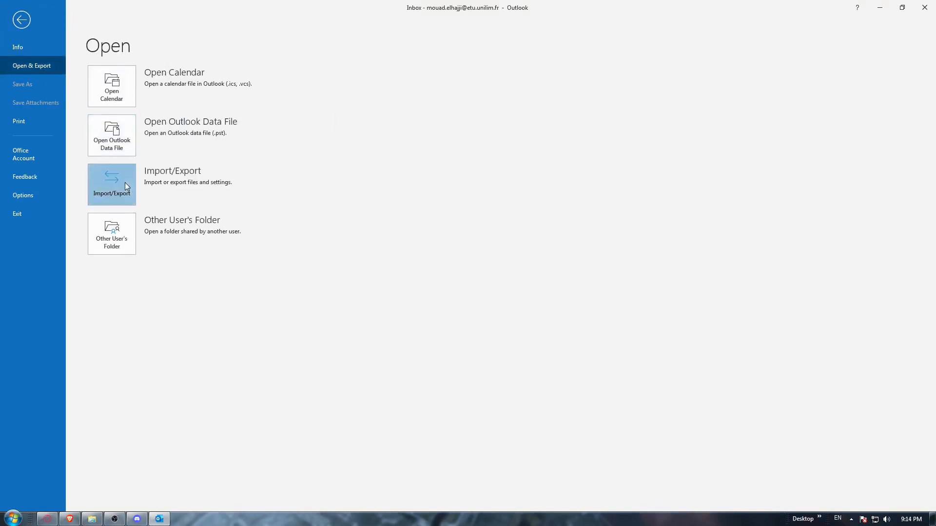
# Launch Import/Export, choose Export to a file, then pick Outlook Data File (.pst).
pyautogui.click(111, 185)
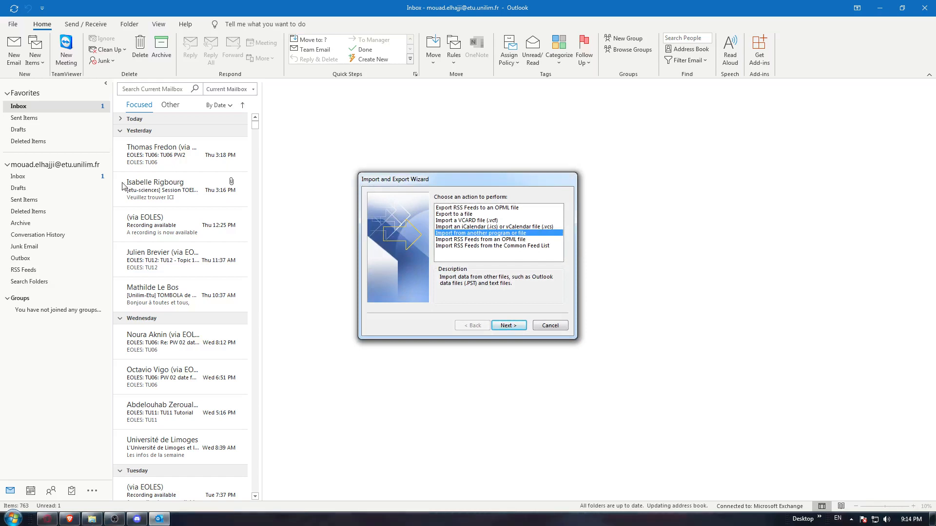
pyautogui.moveTo(464, 223)
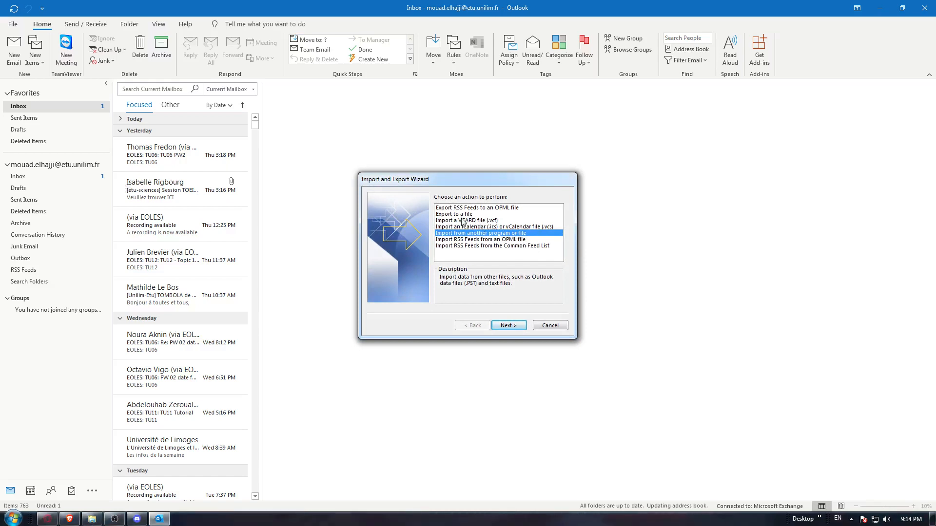
pyautogui.click(469, 213)
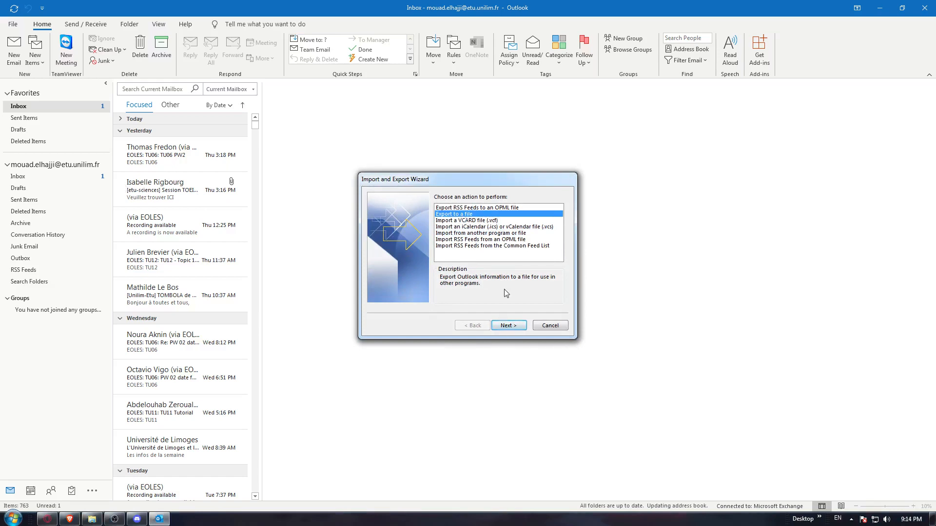
pyautogui.click(508, 325)
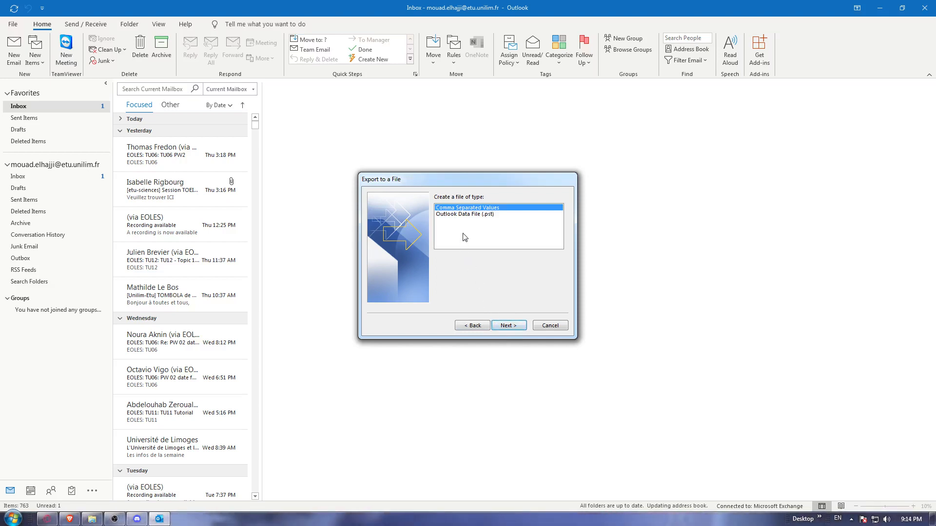
pyautogui.click(470, 214)
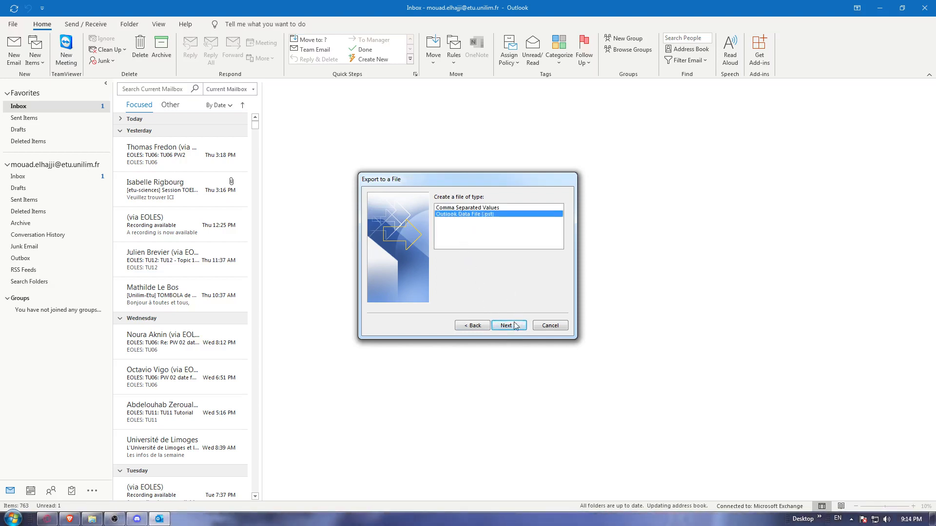
# Advance to selecting the mailbox folder to export, with subfolders included.
pyautogui.click(506, 325)
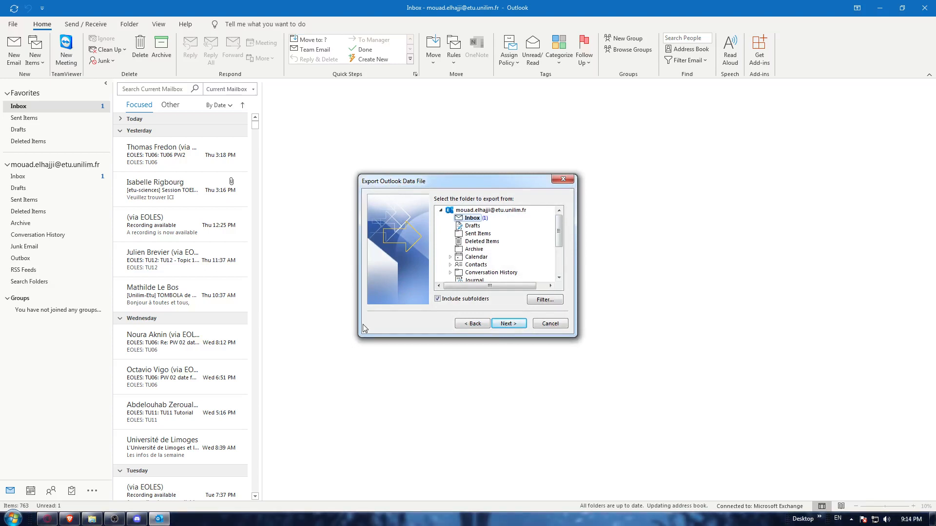
pyautogui.moveTo(468, 260)
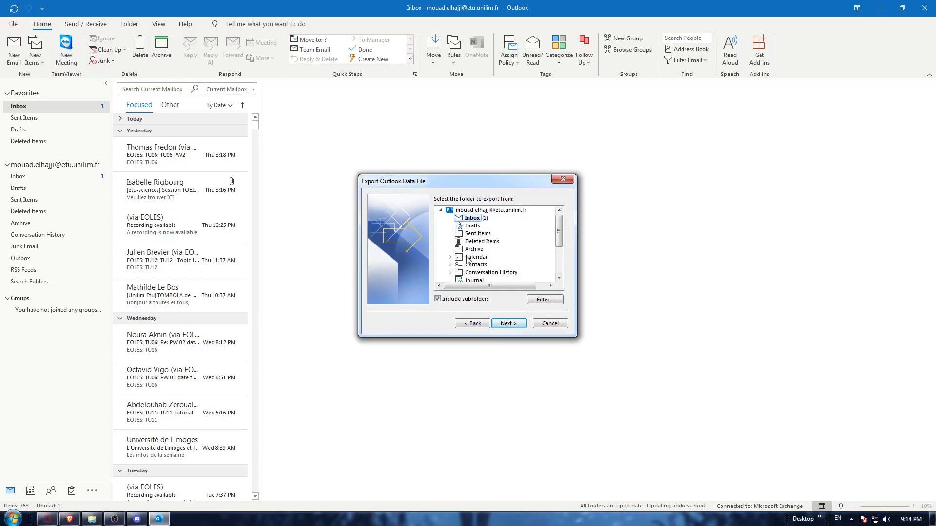
# Advance to the final step saving backup.pst with replace-duplicates chosen.
pyautogui.click(508, 323)
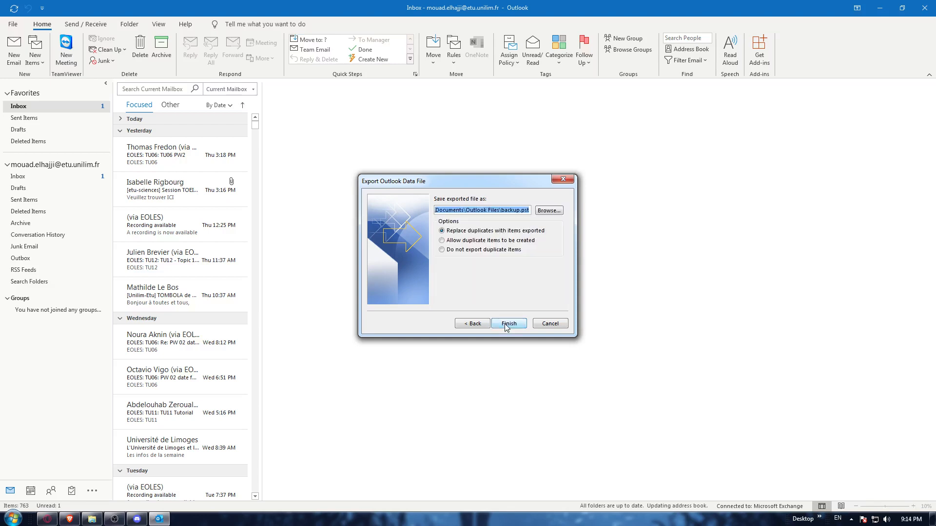
pyautogui.moveTo(493, 284)
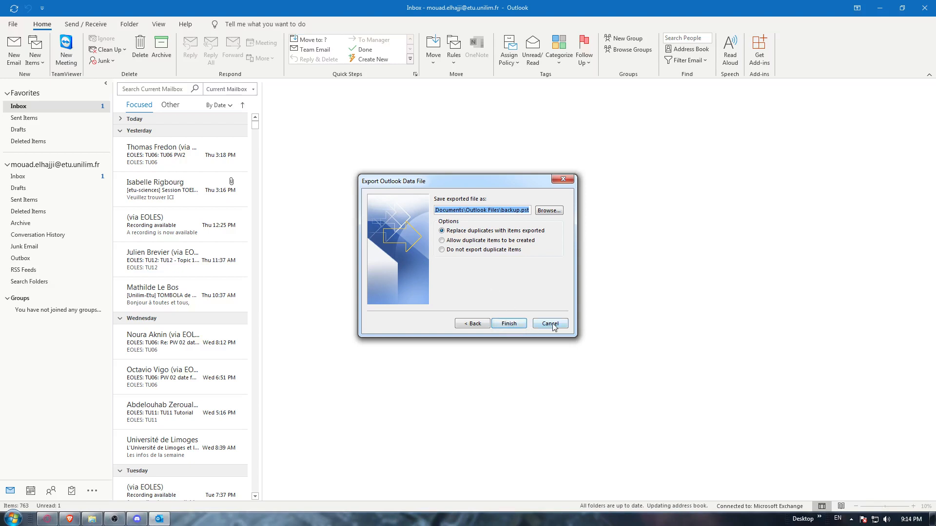
# Cancel the export, closing the wizard and returning to the inbox.
pyautogui.click(549, 324)
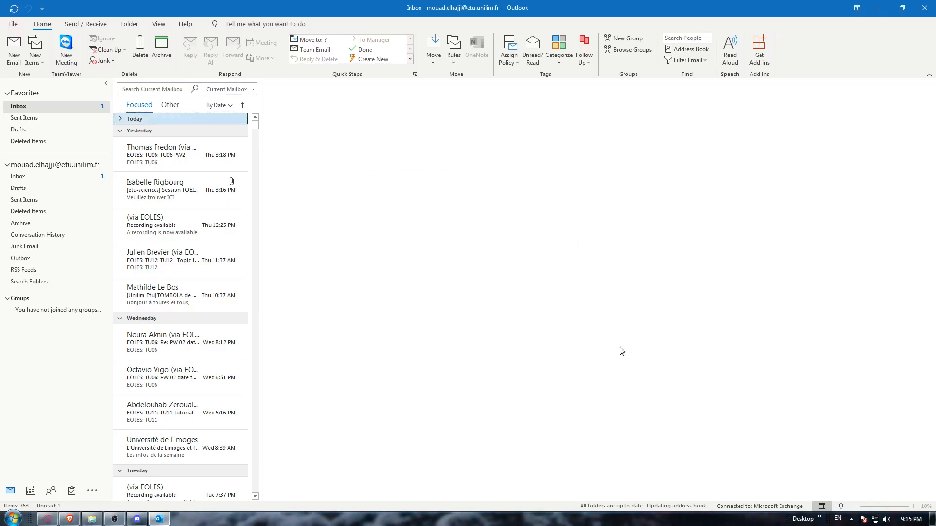
pyautogui.moveTo(602, 346)
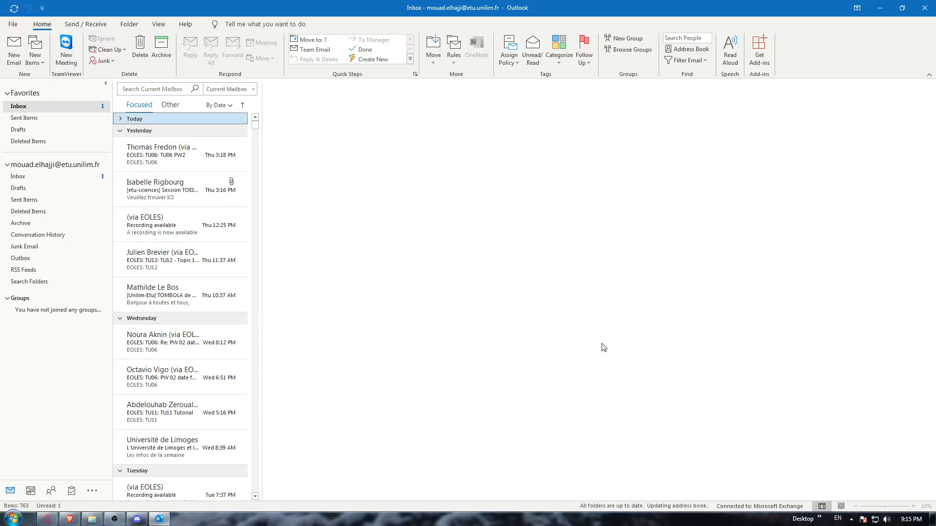